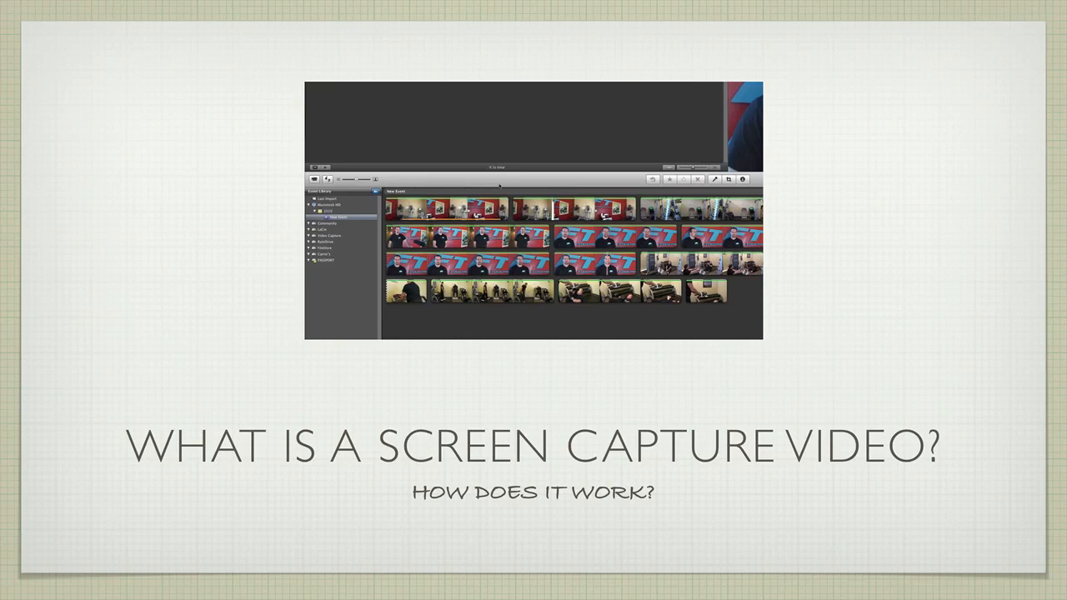
Advance from the title slide to the 'Screen Capture Videos' slide with its three bullet points
key("right")
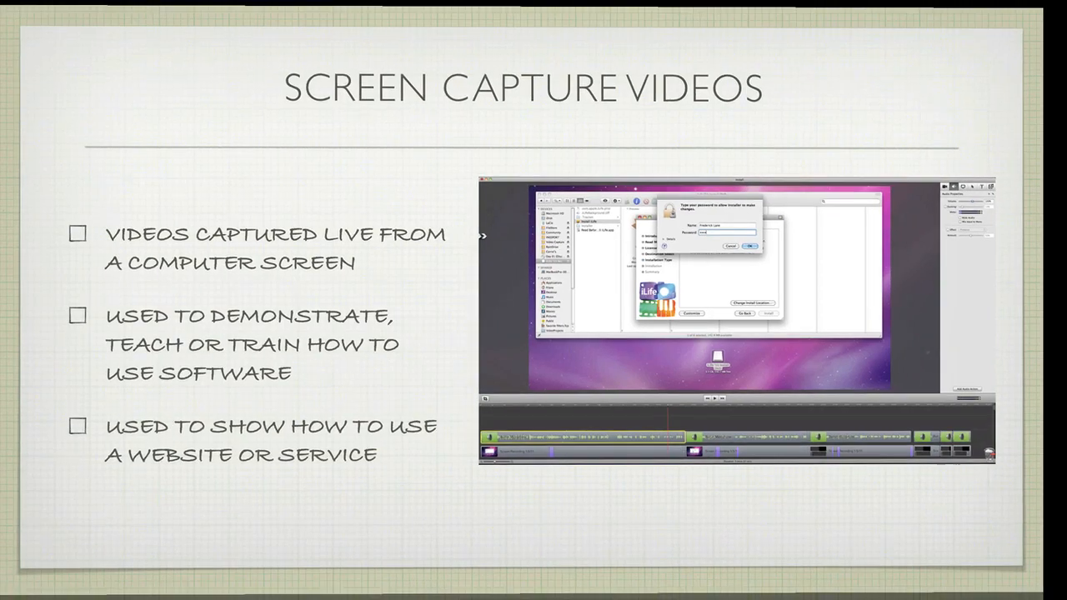
Advance through the four-point 'What Else Do They Do' slide to the 'How Do I Learn More?' slide
key("right")
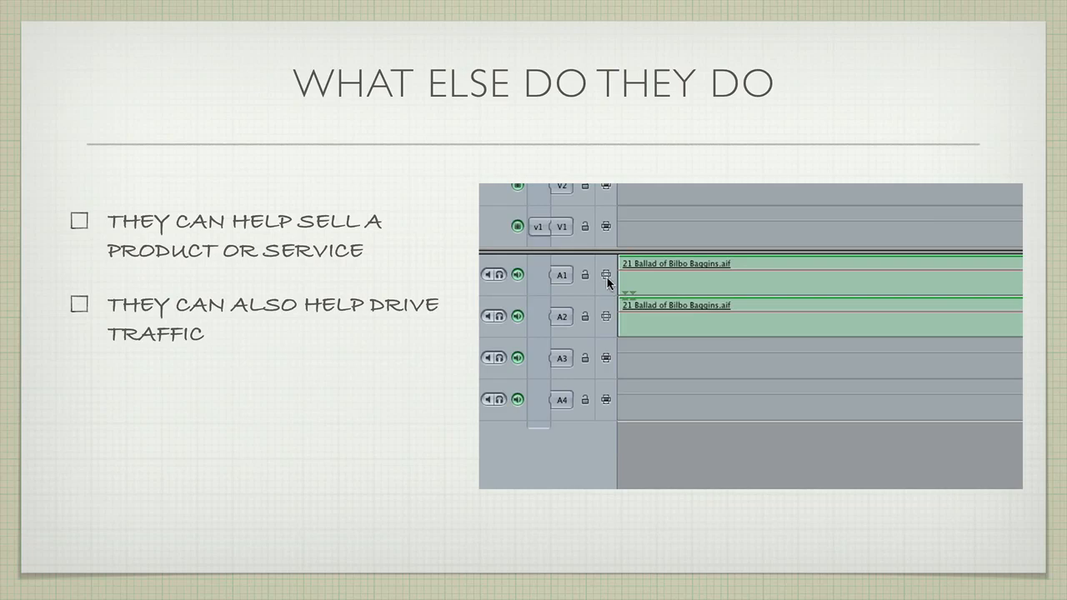
mouse_move(609, 276)
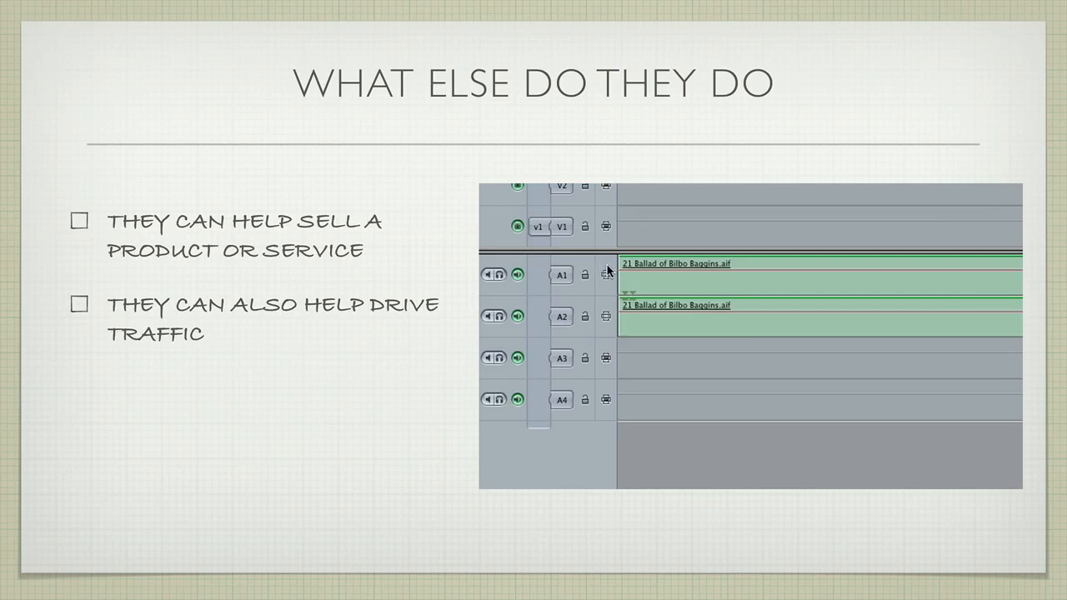
mouse_move(167, 95)
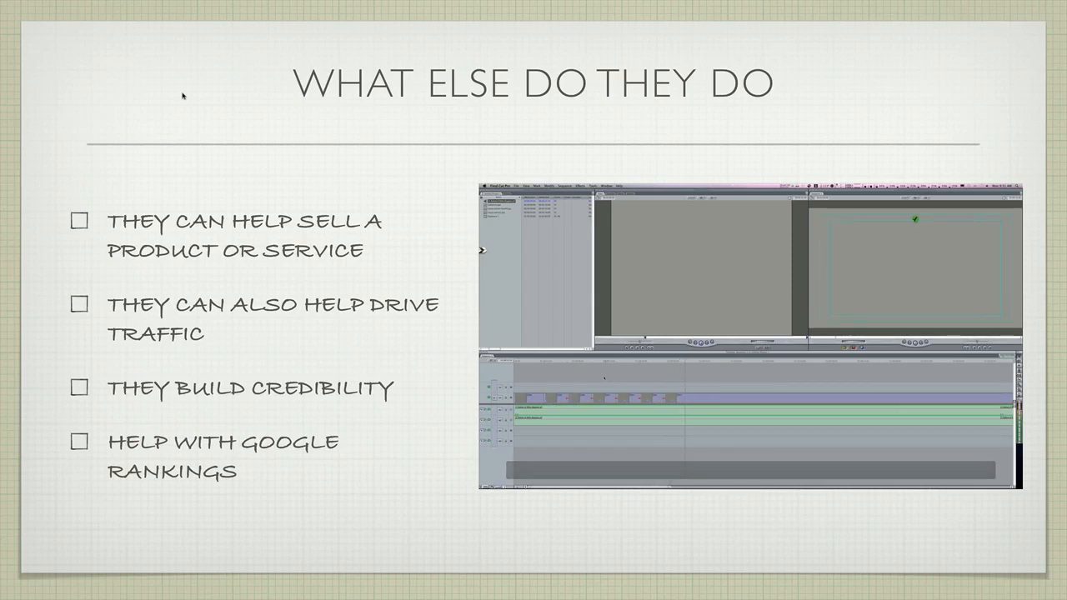
key("right")
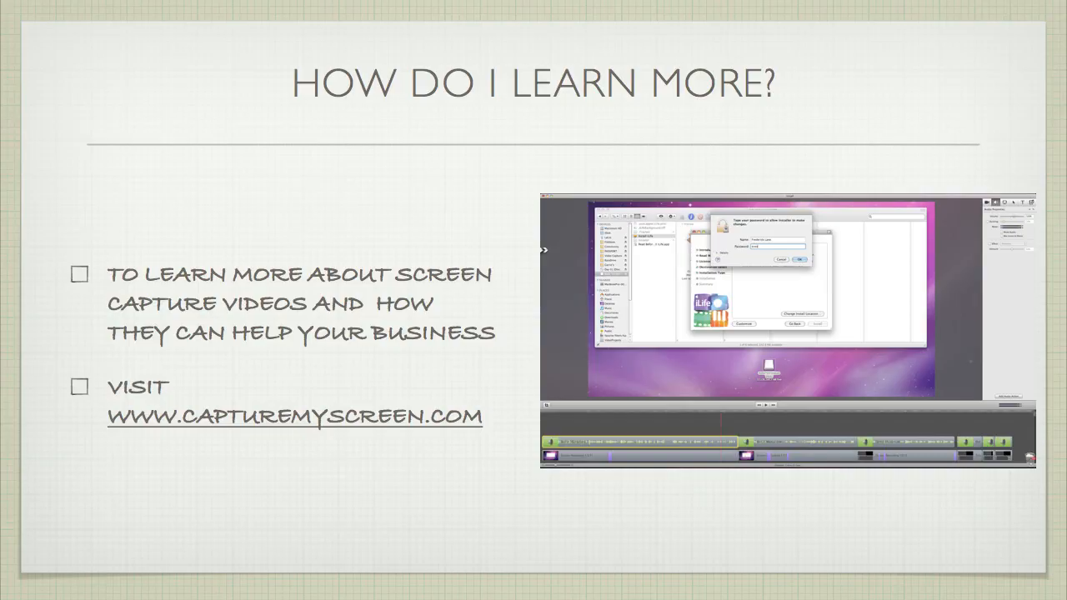